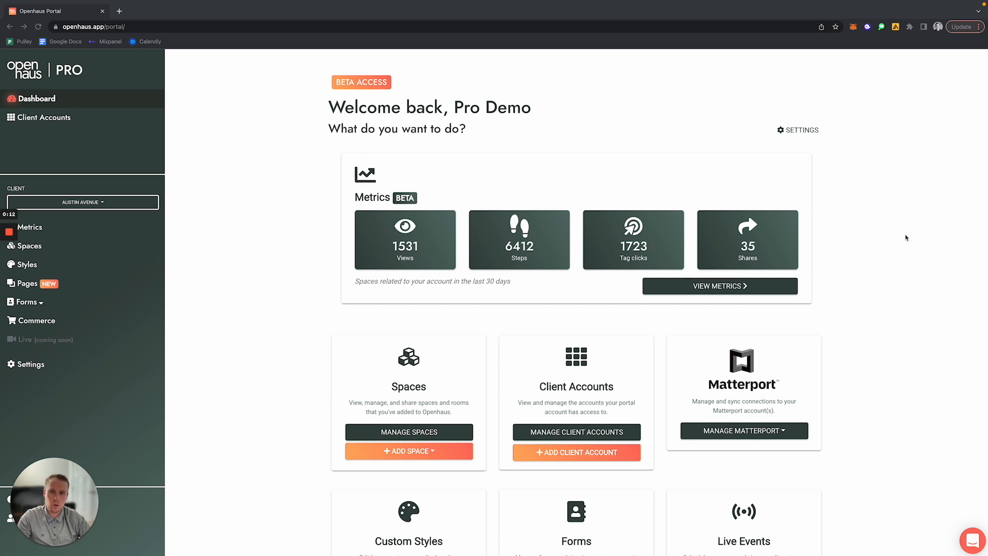
{"action": "mouse_move", "coordinate": [573, 333]}
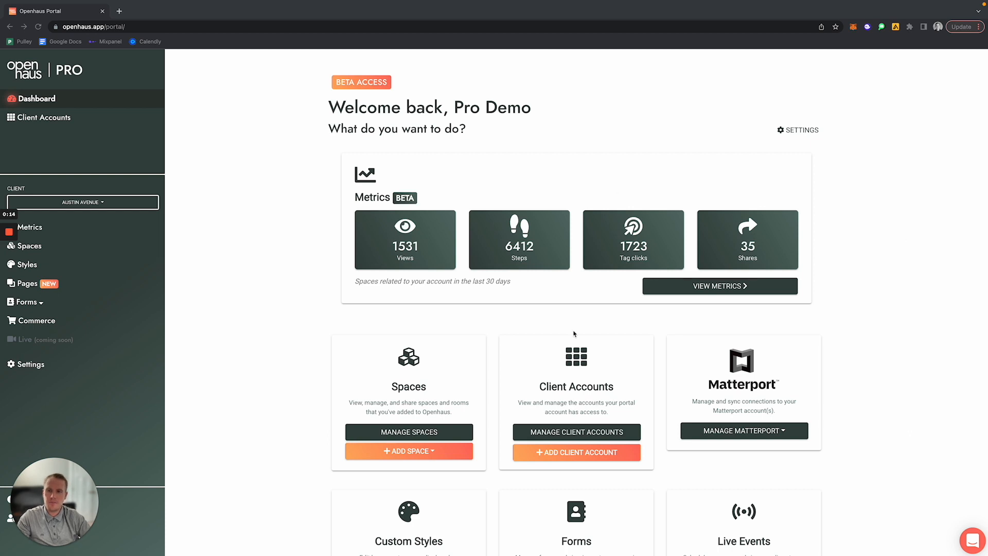
{"action": "mouse_move", "coordinate": [120, 201]}
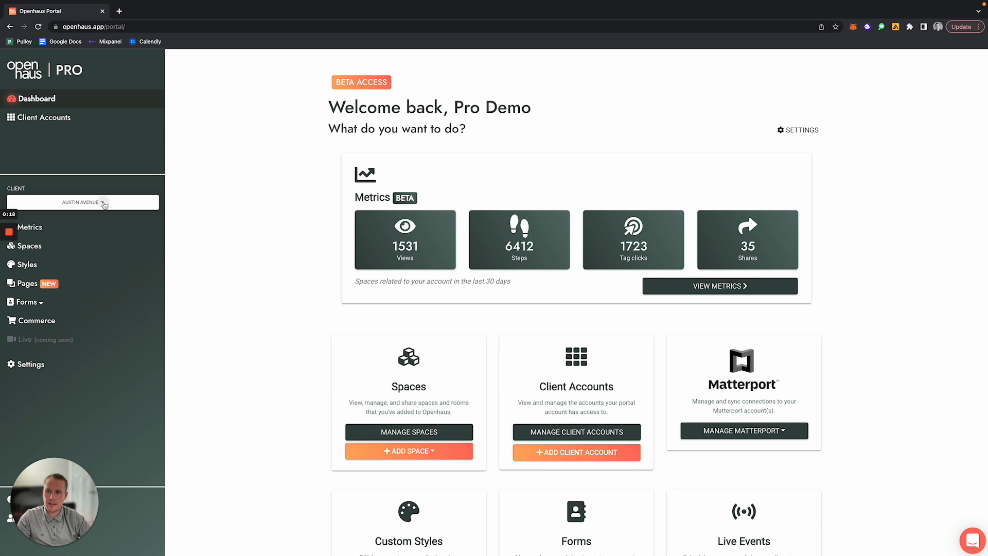
Show the Austin Avenue Pages section and scroll the page links down to Flip House 2
{"action": "left_click", "coordinate": [82, 203]}
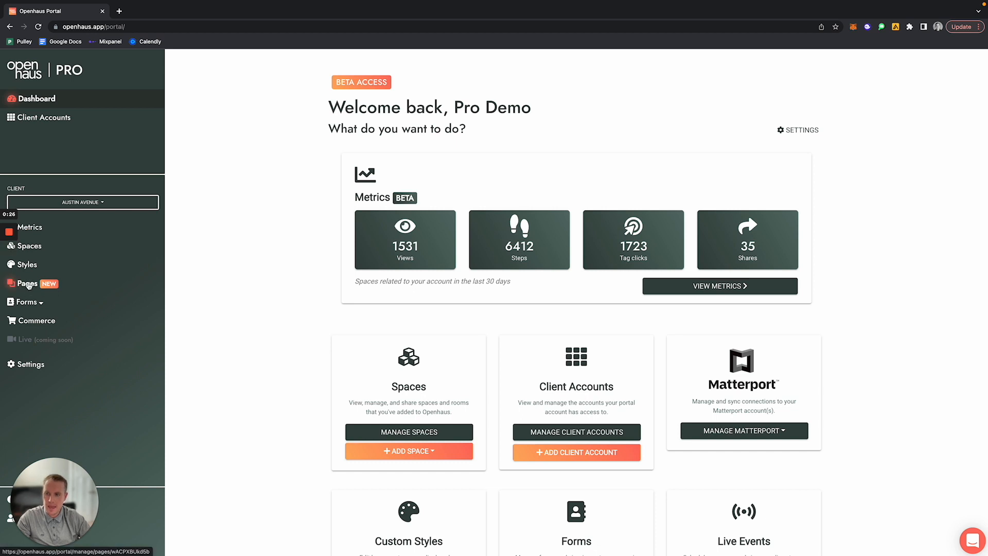
{"action": "left_click", "coordinate": [28, 285]}
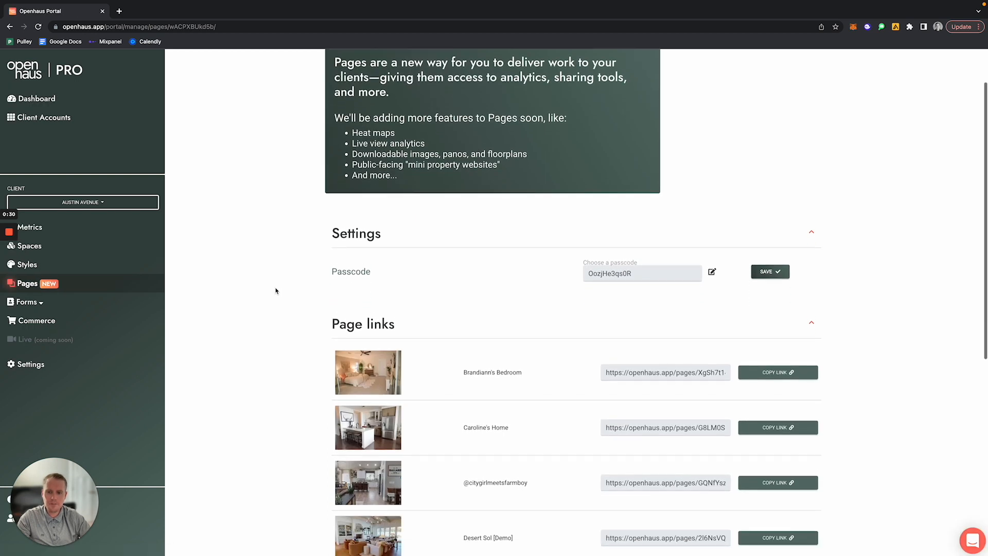
{"action": "scroll", "scroll_direction": "down", "scroll_amount": 3}
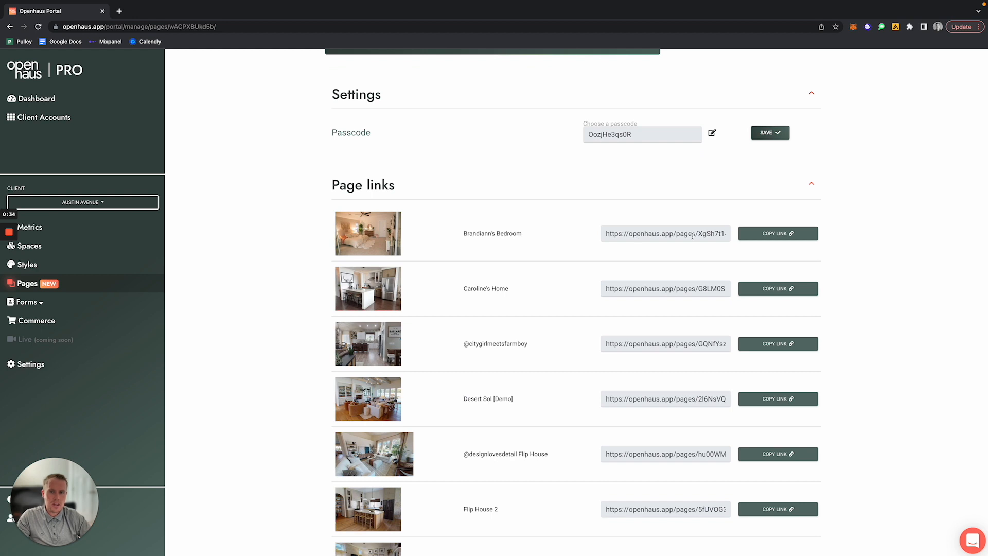
{"action": "mouse_move", "coordinate": [556, 330]}
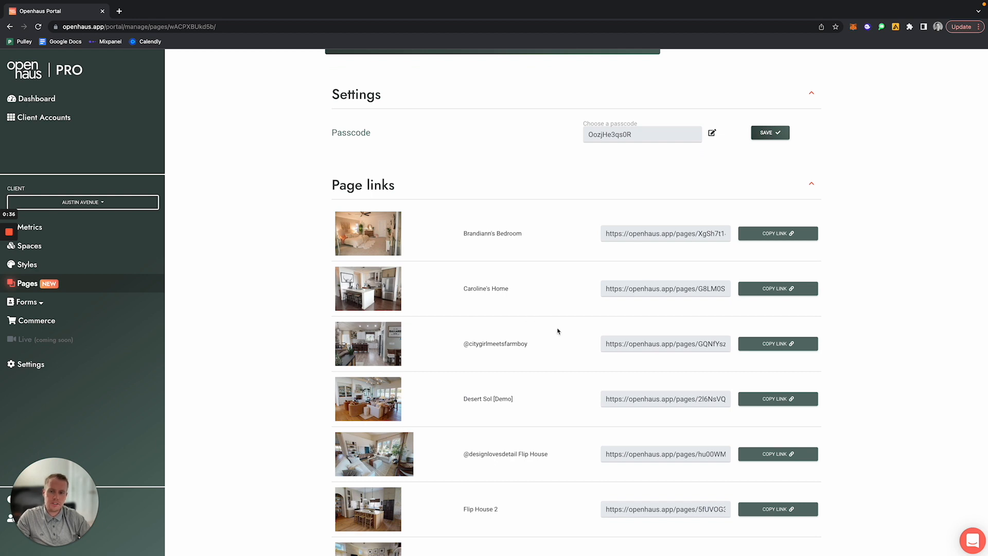
{"action": "scroll", "scroll_direction": "down", "scroll_amount": 3}
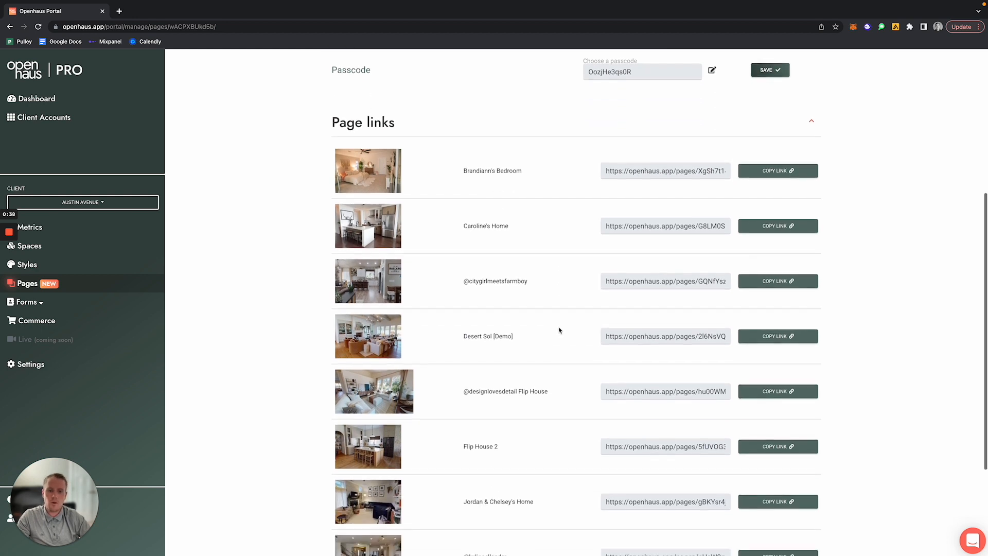
{"action": "scroll", "scroll_direction": "down", "scroll_amount": 3}
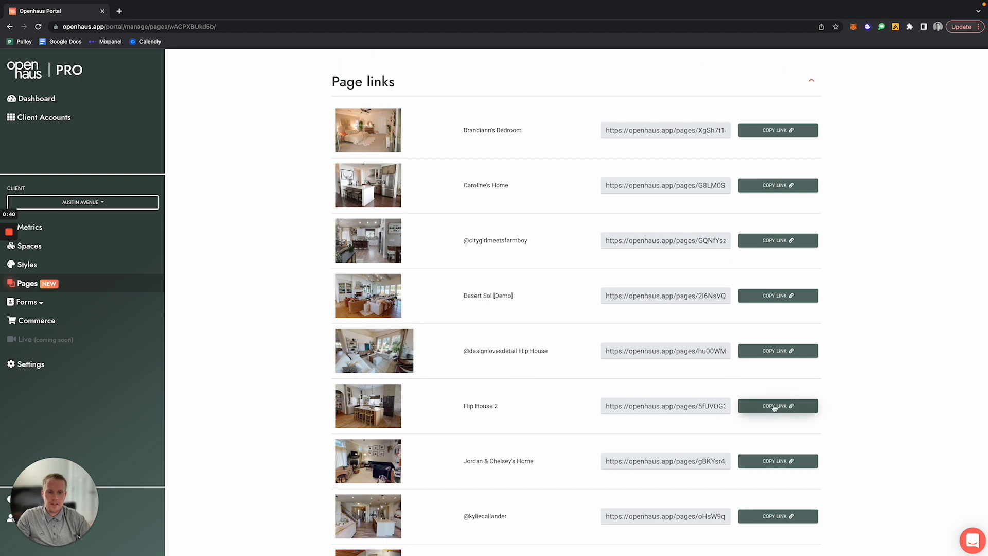
Copy the Flip House 2 link, grab the page passcode from Settings and unlock the shared page with it
{"action": "left_click", "coordinate": [778, 406]}
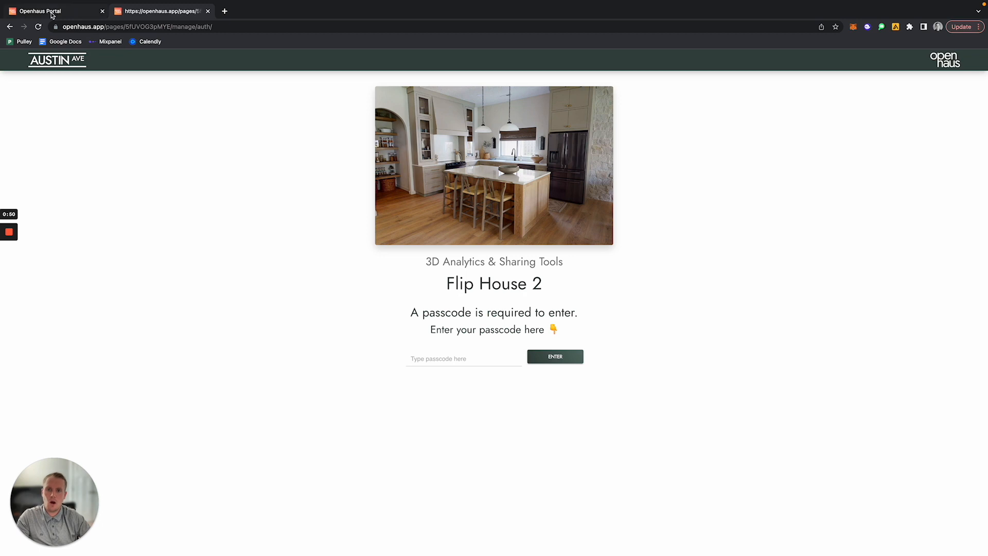
{"action": "mouse_move", "coordinate": [41, 10]}
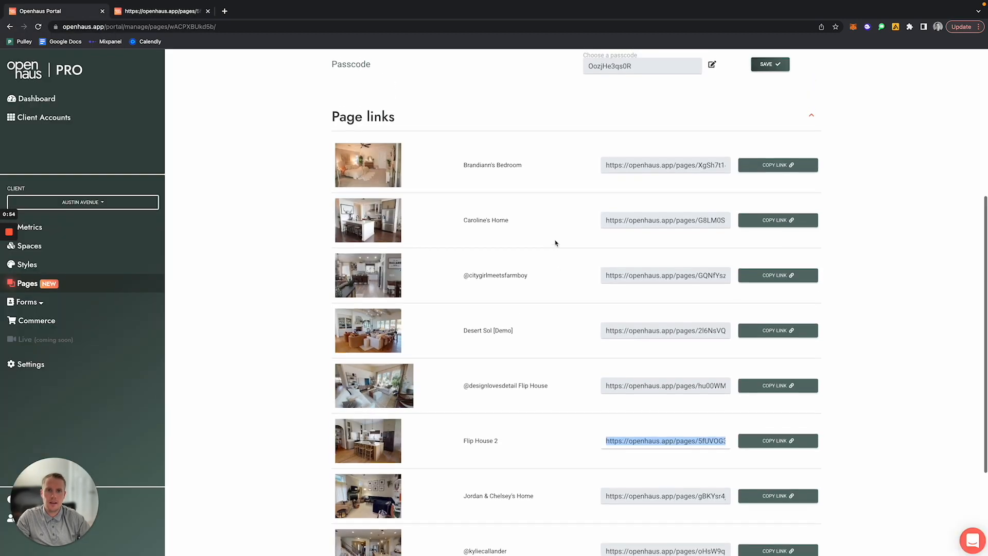
{"action": "scroll", "scroll_direction": "up", "scroll_amount": 3}
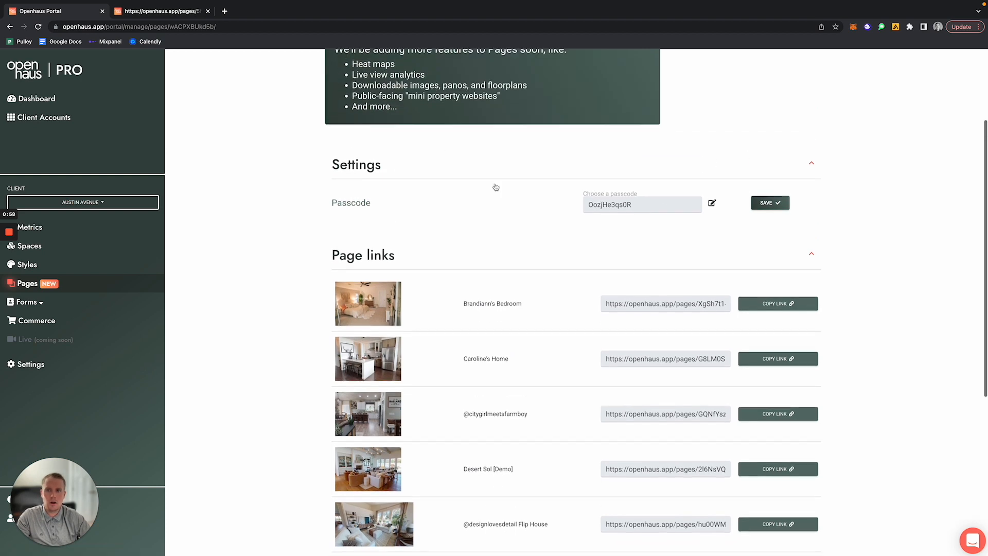
{"action": "double_click", "coordinate": [351, 202]}
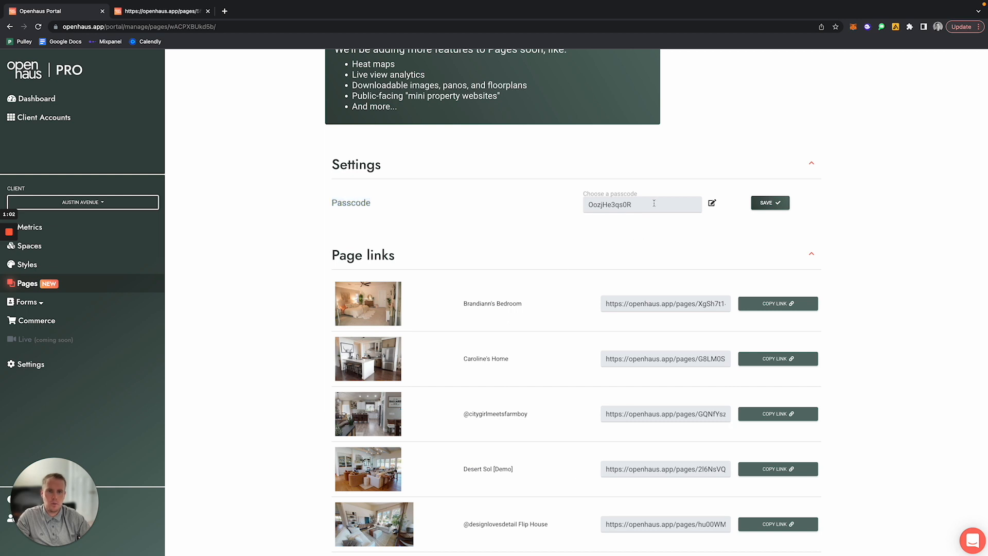
{"action": "triple_click", "coordinate": [630, 204]}
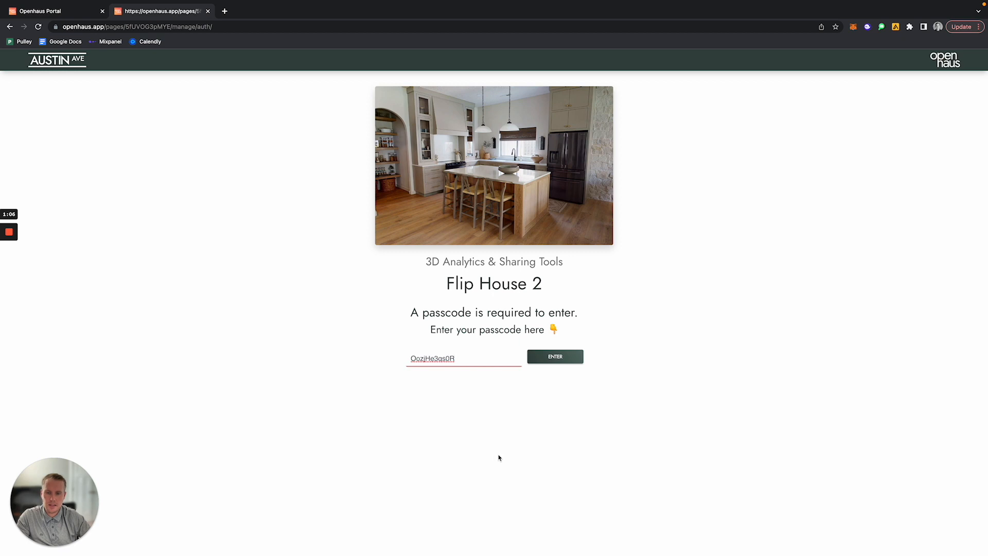
{"action": "left_click", "coordinate": [554, 356]}
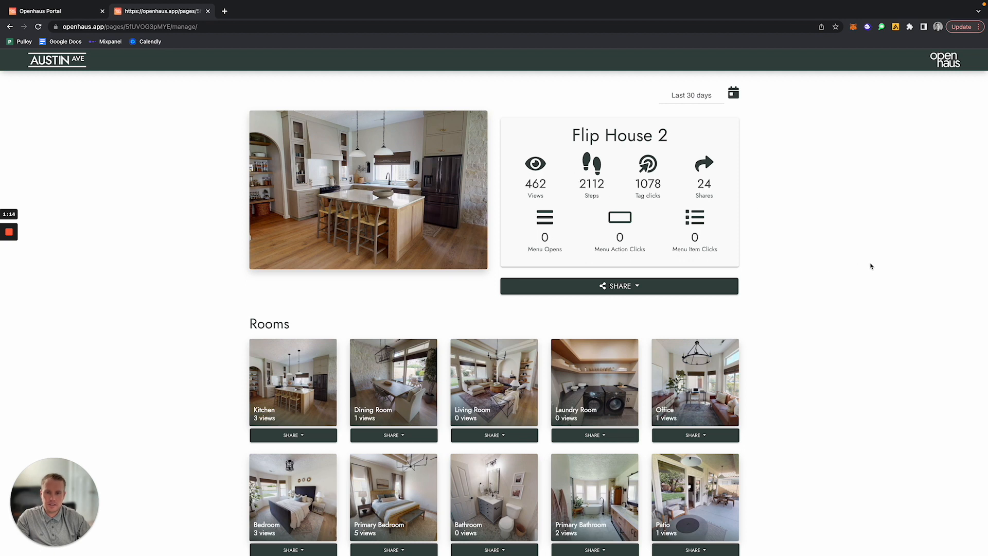
{"action": "mouse_move", "coordinate": [192, 345]}
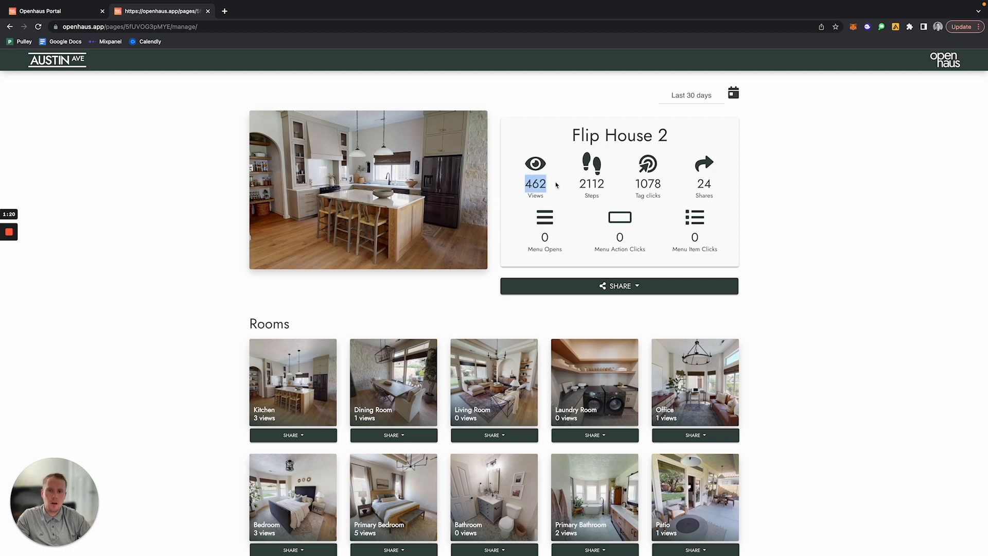
{"action": "mouse_move", "coordinate": [567, 189]}
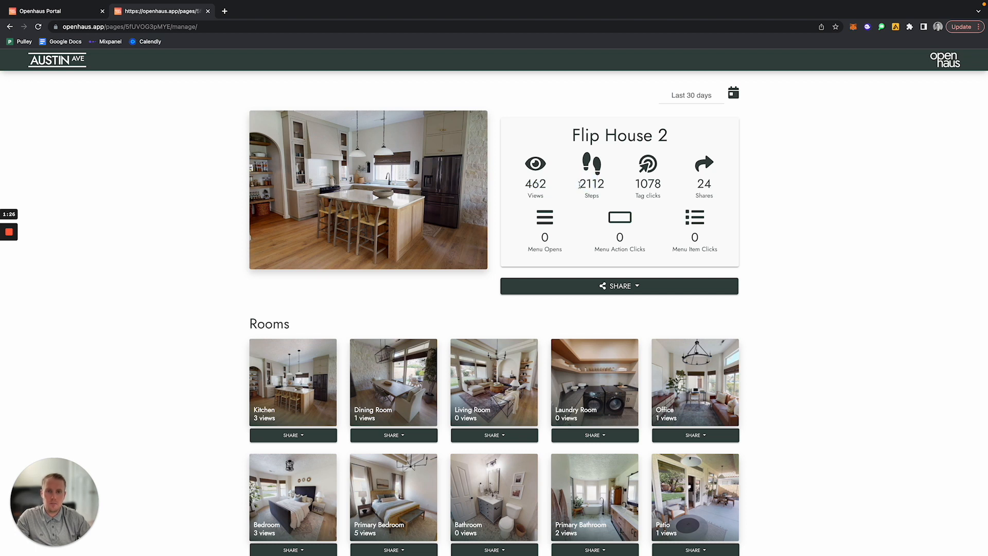
Highlight the 2112 Steps figure and scroll to the Rooms grid with per-room view counts
{"action": "double_click", "coordinate": [590, 183]}
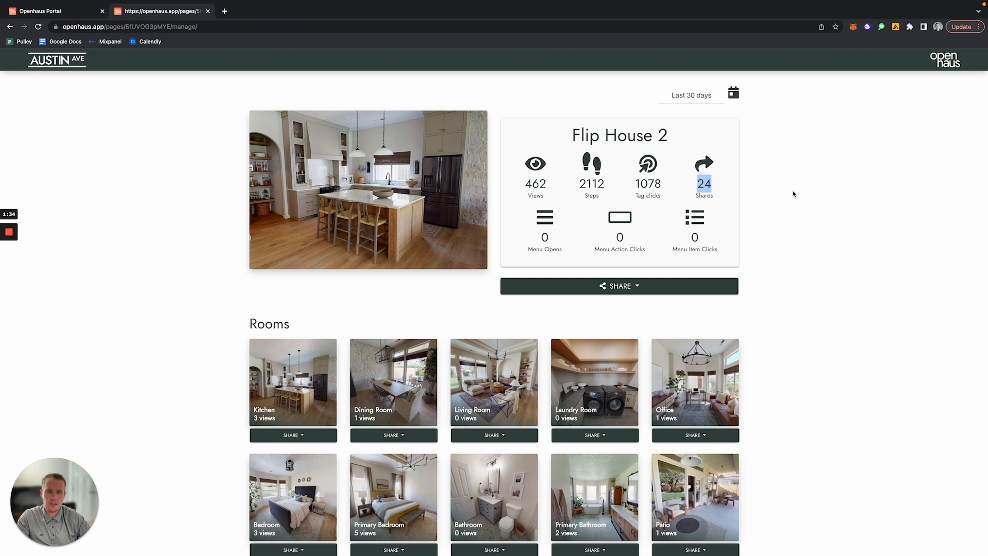
{"action": "scroll", "scroll_direction": "down", "scroll_amount": 3}
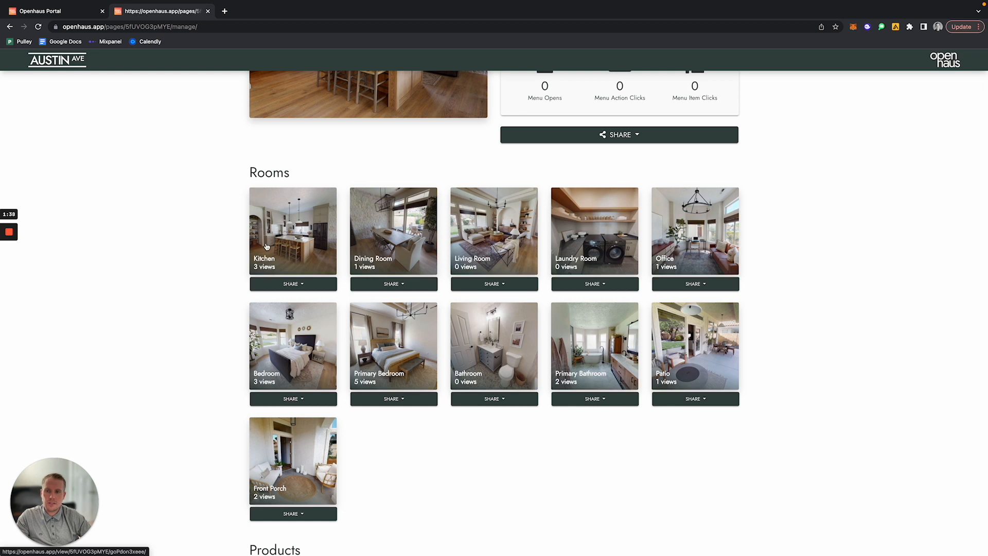
{"action": "mouse_move", "coordinate": [610, 397]}
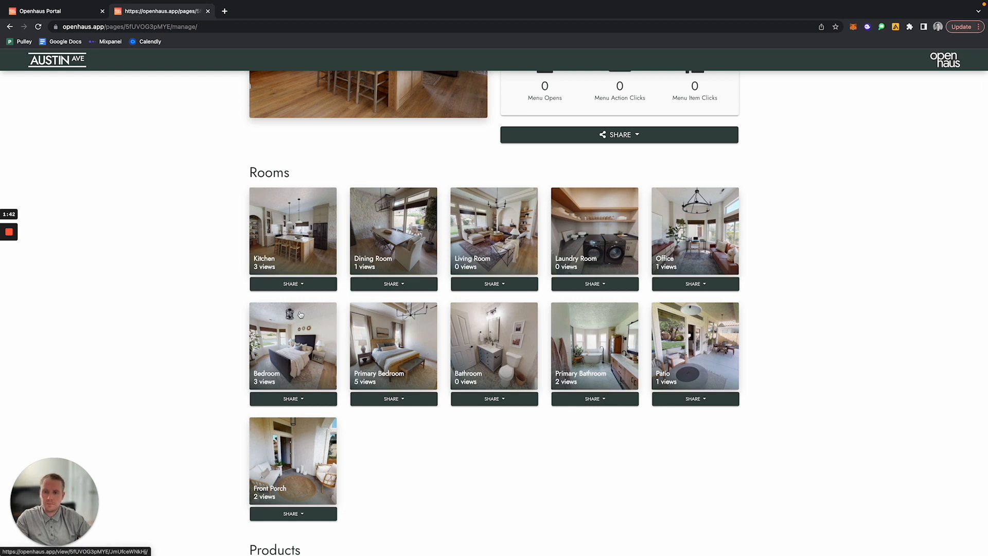
Show the Kitchen room's shareable link via Share using a link, then dismiss the dialog and dropdown
{"action": "left_click", "coordinate": [293, 285]}
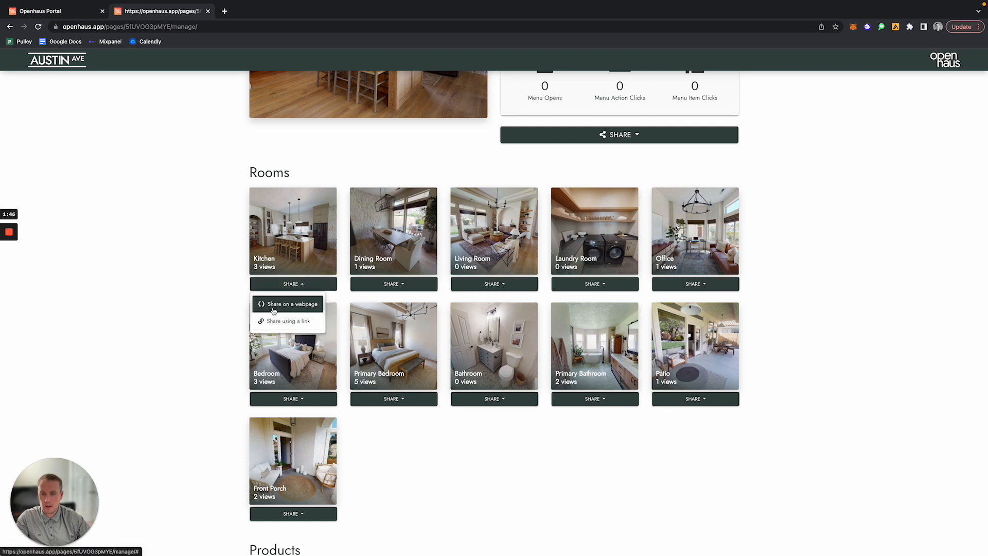
{"action": "mouse_move", "coordinate": [287, 321]}
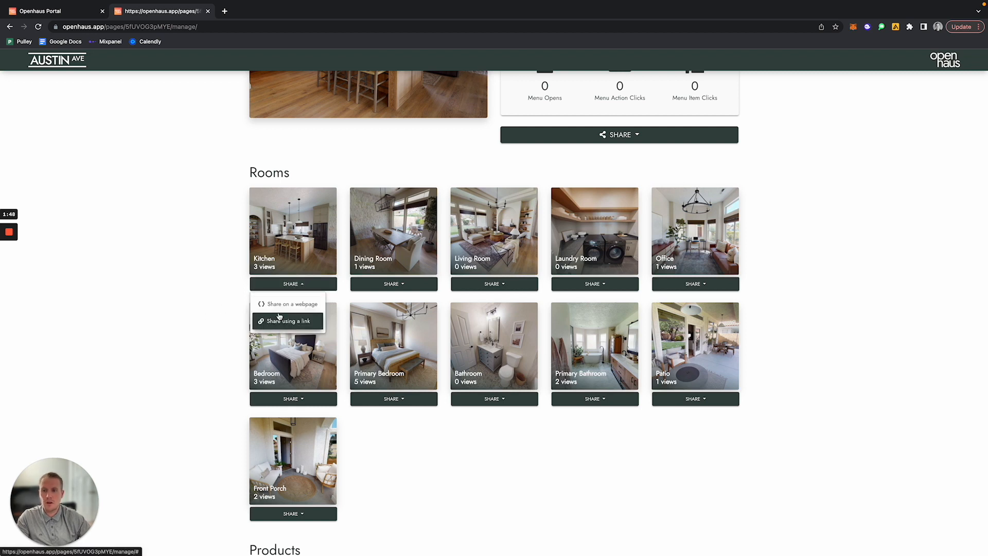
{"action": "mouse_move", "coordinate": [290, 304]}
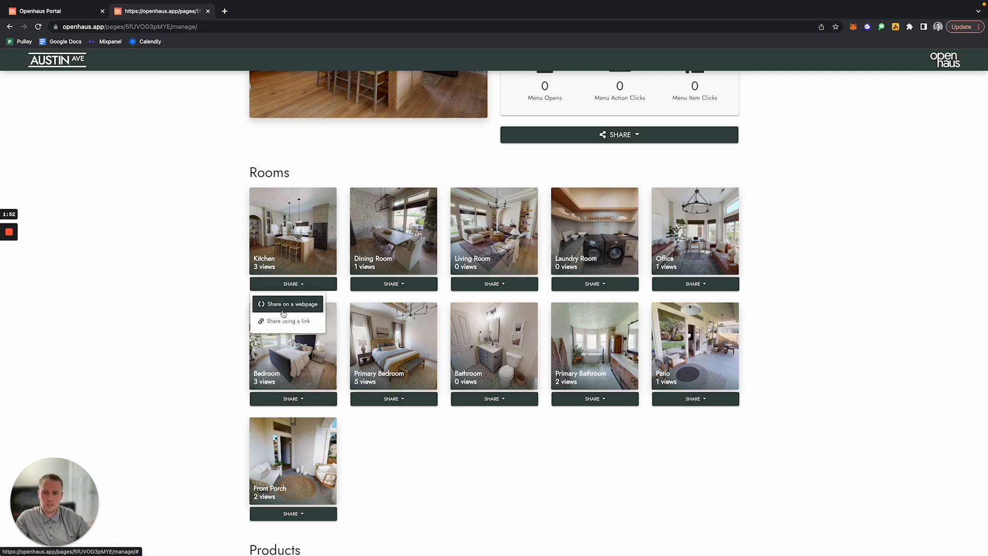
{"action": "left_click", "coordinate": [288, 321]}
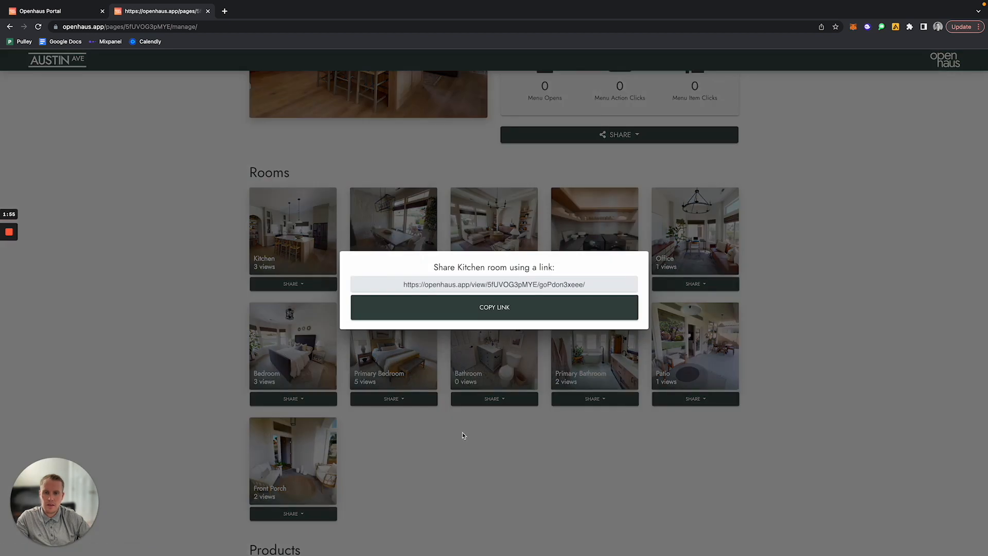
{"action": "left_click", "coordinate": [292, 284]}
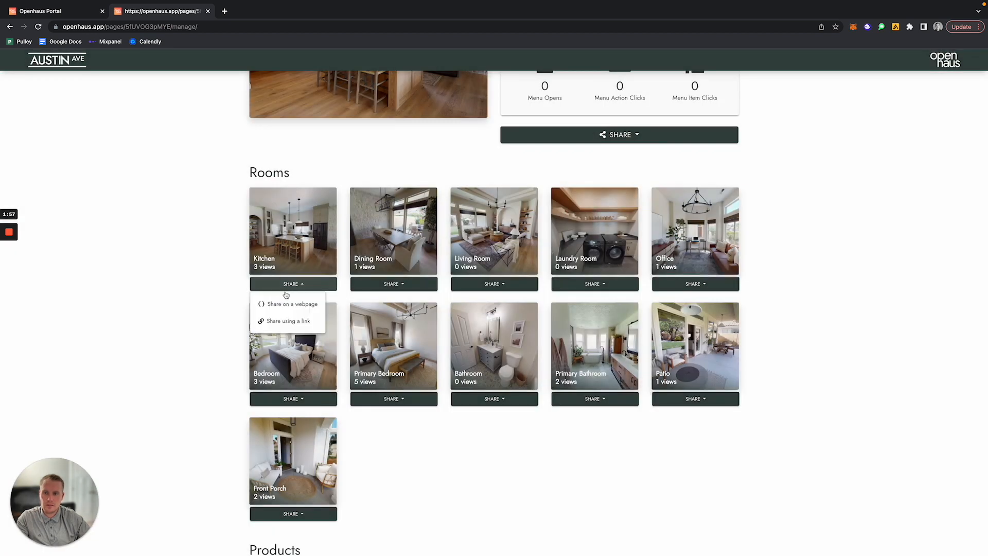
{"action": "left_click", "coordinate": [291, 303]}
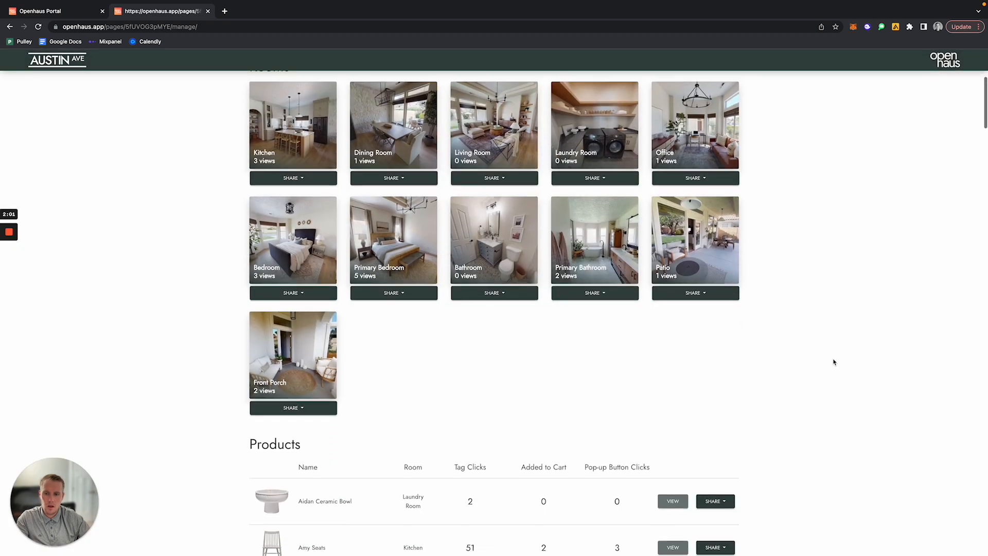
Review the Products table's Tag Clicks, Added to Cart and Pop-up Button Clicks columns, then scroll back to the summary
{"action": "scroll", "scroll_direction": "down", "scroll_amount": 3}
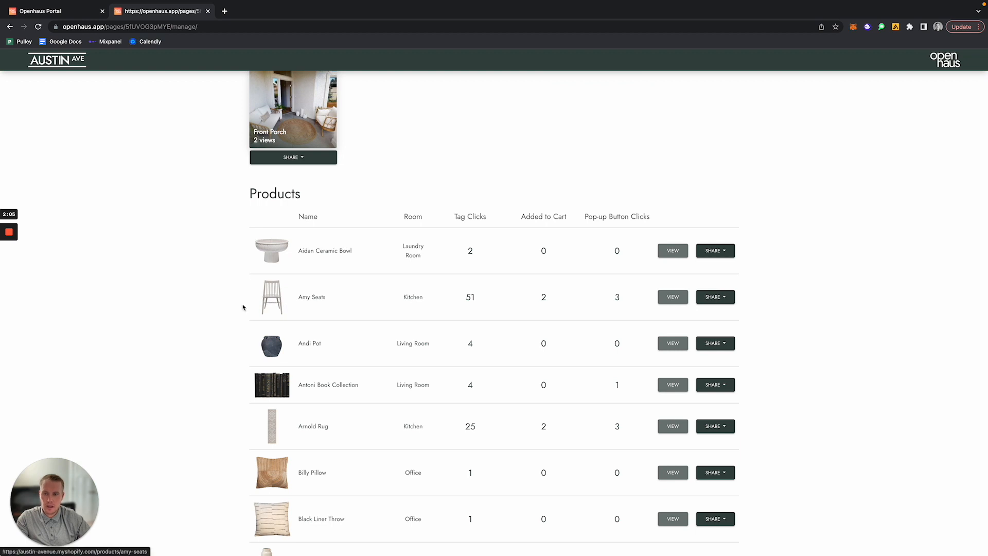
{"action": "double_click", "coordinate": [471, 216]}
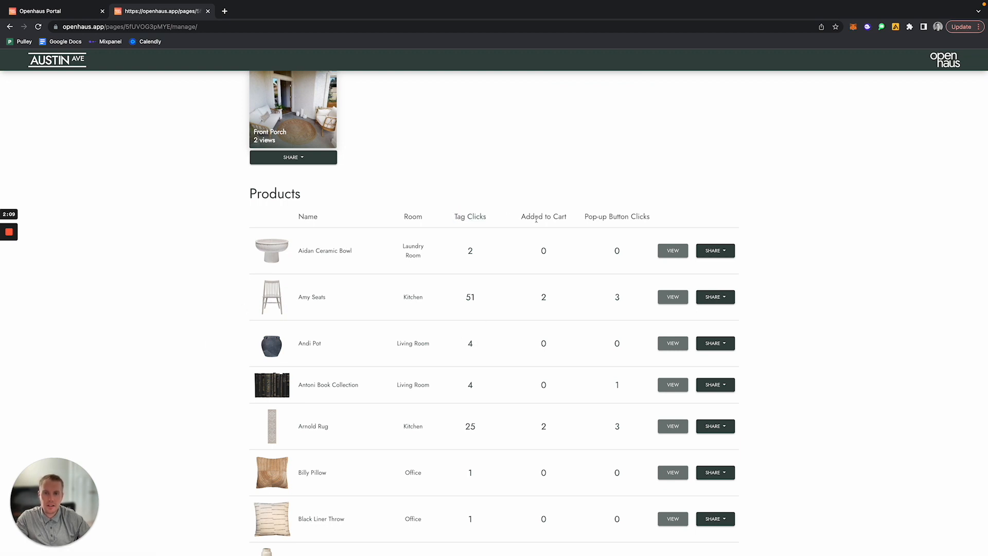
{"action": "double_click", "coordinate": [526, 216]}
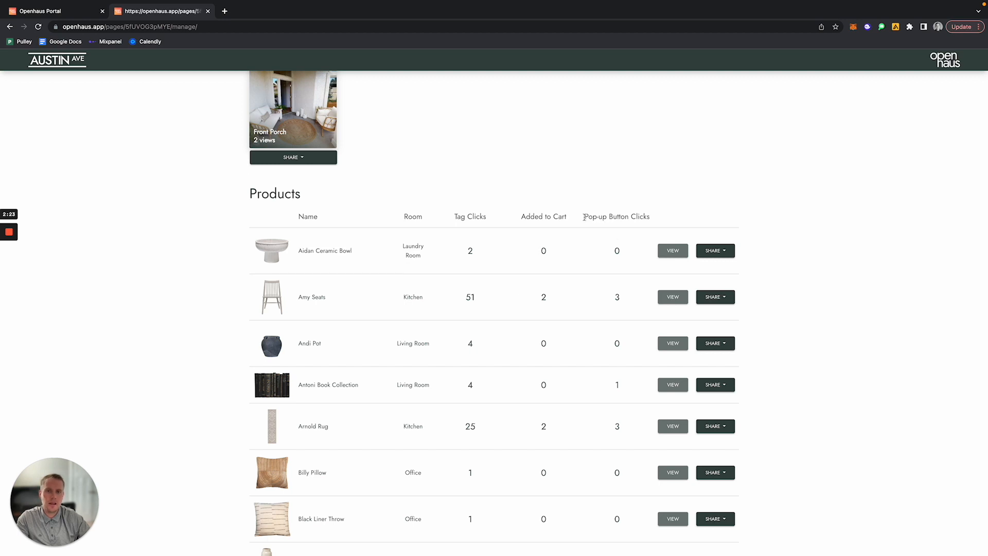
{"action": "mouse_move", "coordinate": [681, 212]}
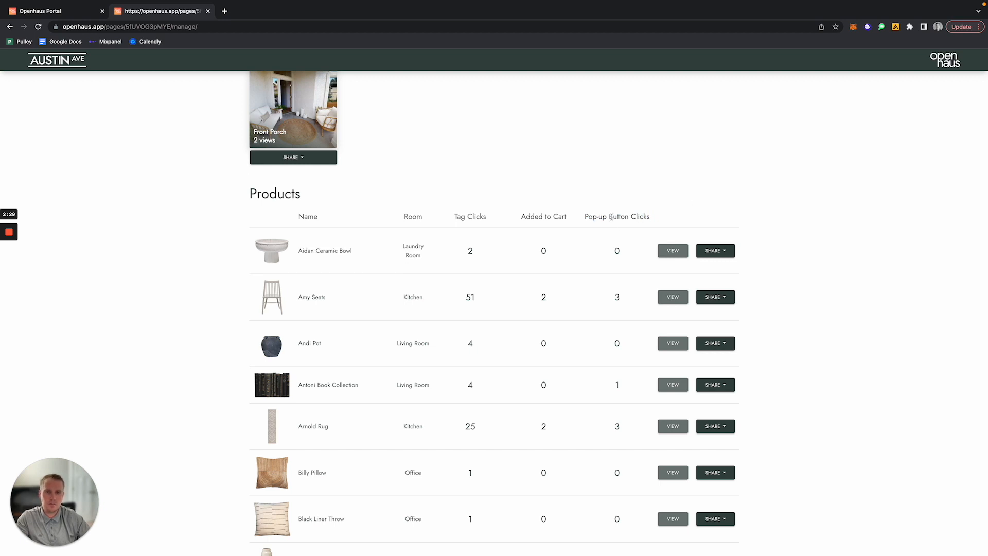
{"action": "scroll", "scroll_direction": "down", "scroll_amount": 3}
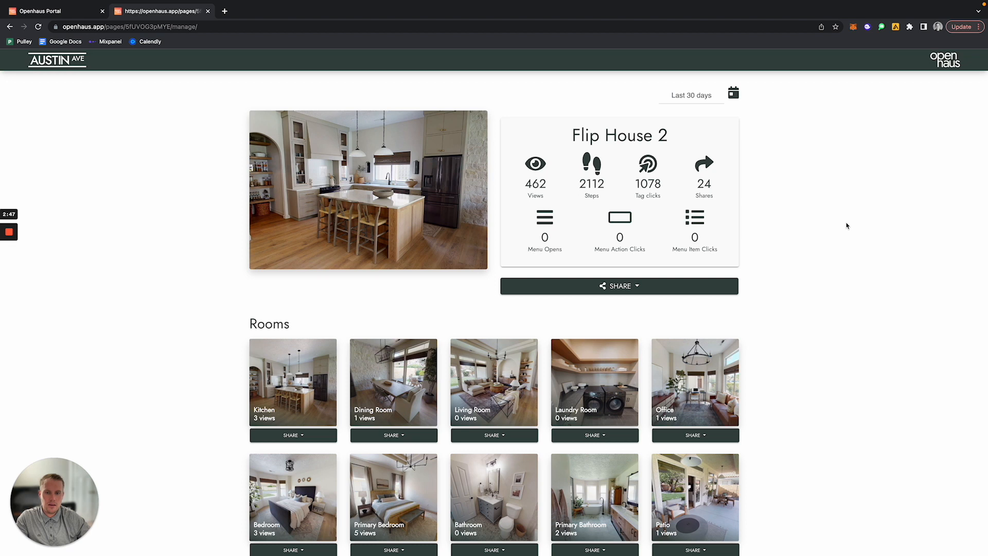
{"action": "left_click", "coordinate": [619, 285]}
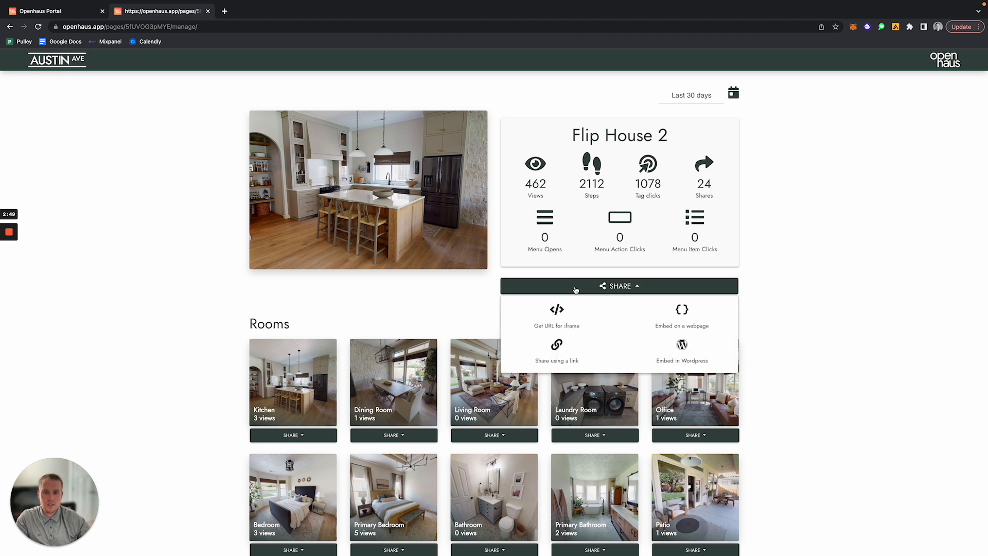
{"action": "mouse_move", "coordinate": [681, 317]}
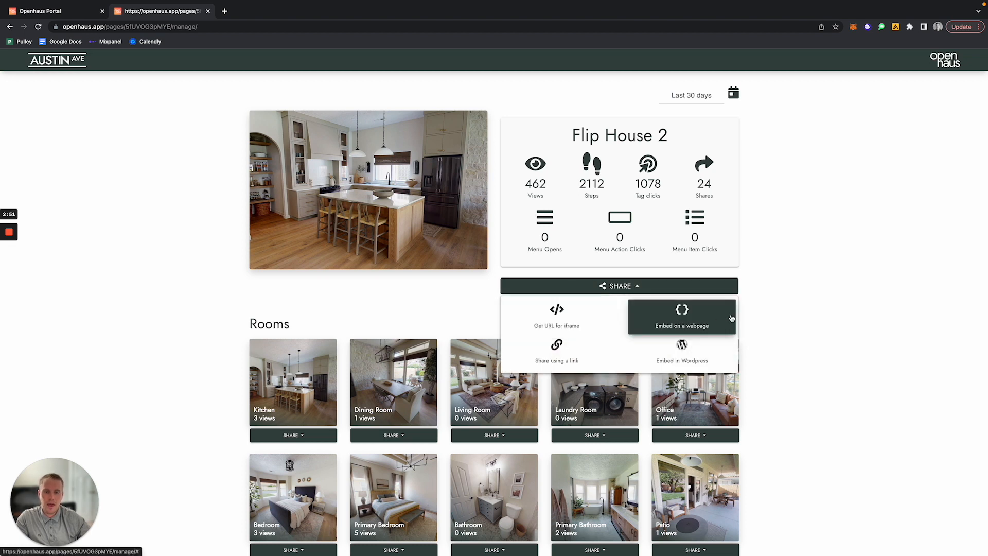
{"action": "mouse_move", "coordinate": [565, 349]}
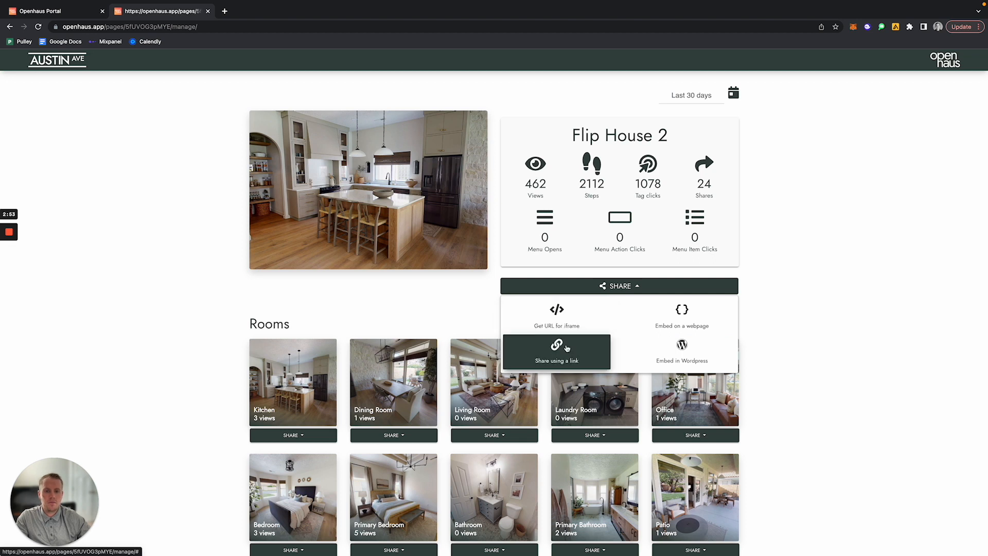
{"action": "mouse_move", "coordinate": [836, 276]}
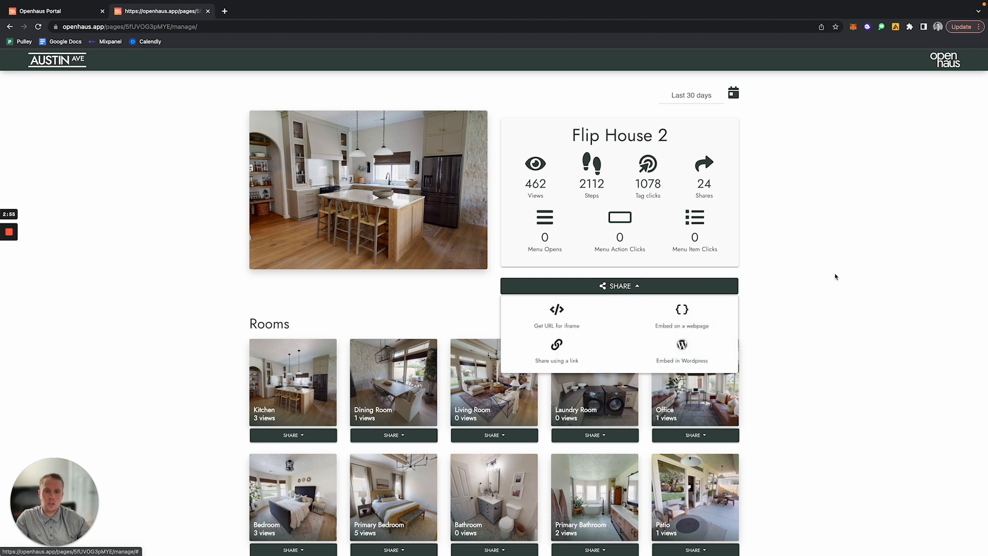
{"action": "left_click", "coordinate": [619, 285]}
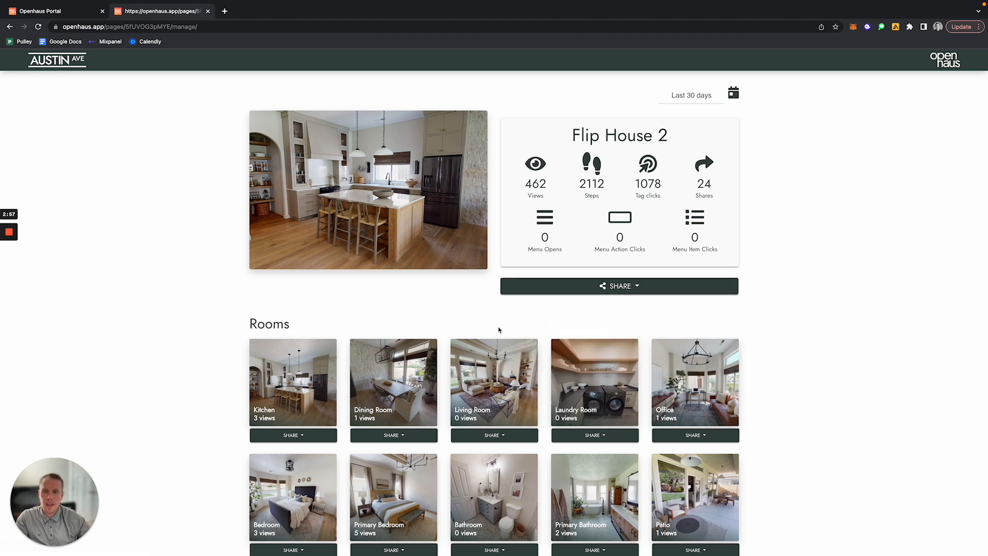